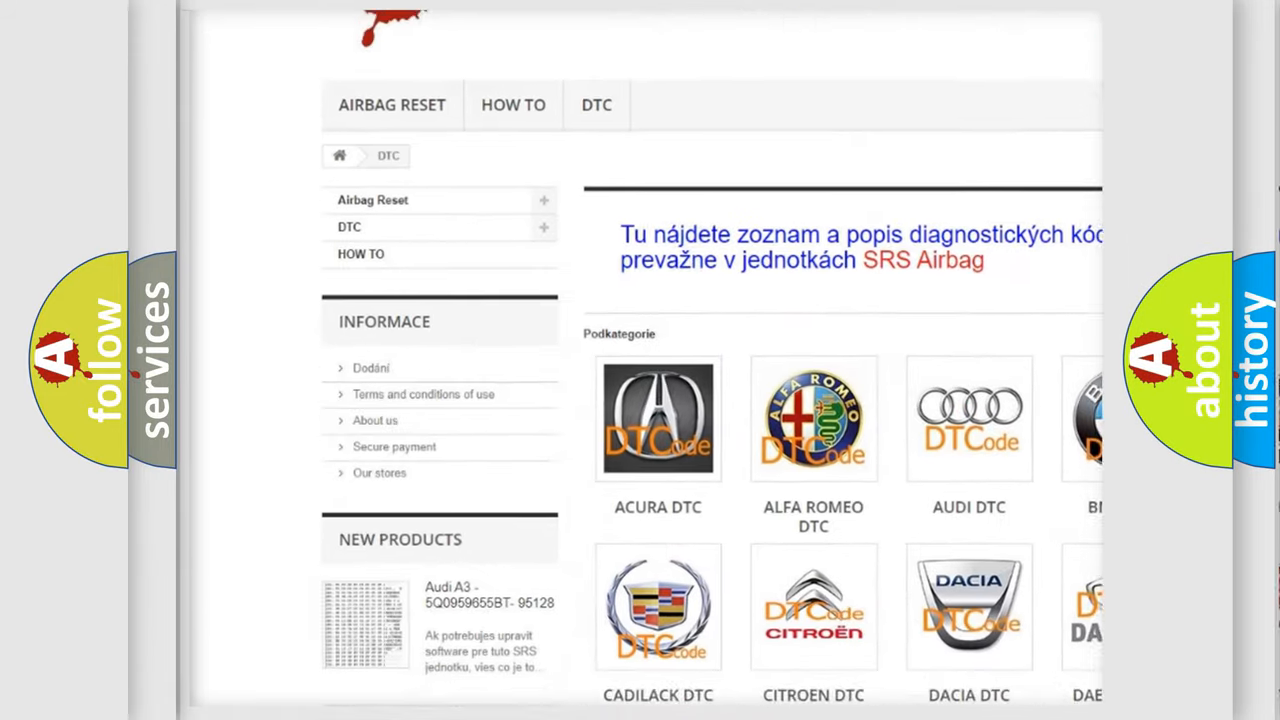
# Scroll down past the car brand tiles to the list of B-series trouble codes.
pyautogui.scroll(-3)
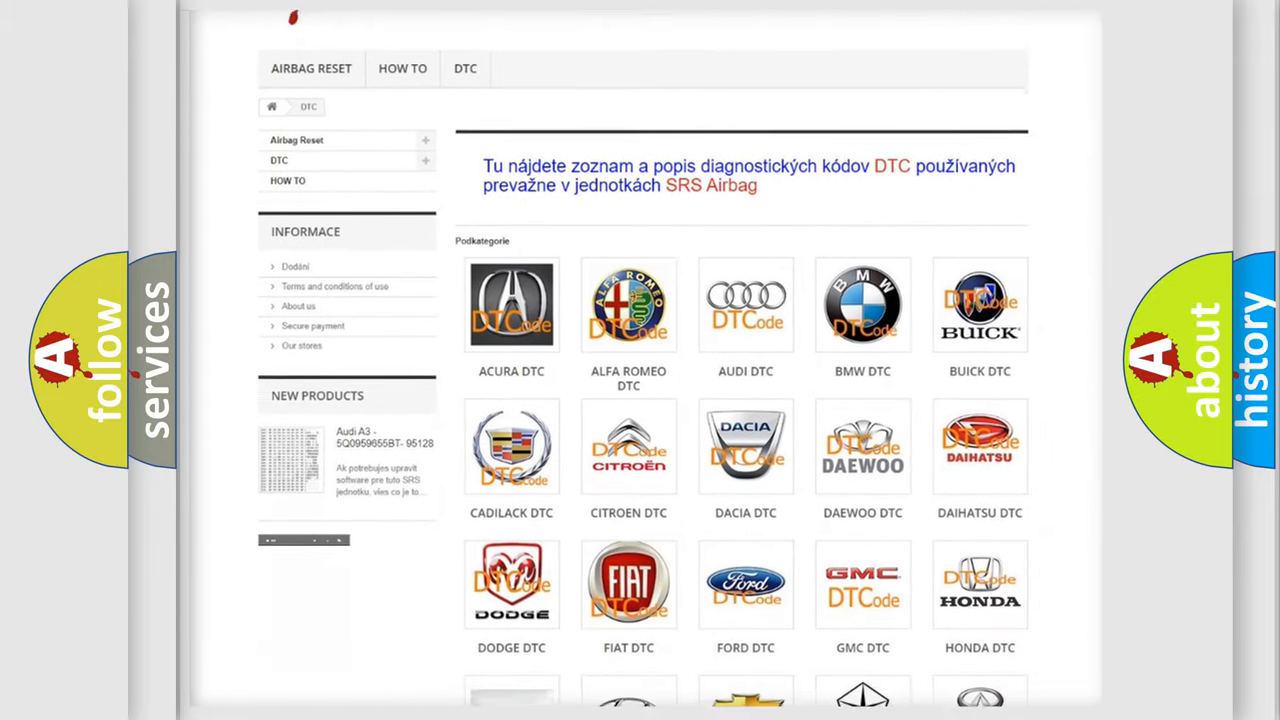
pyautogui.scroll(-3)
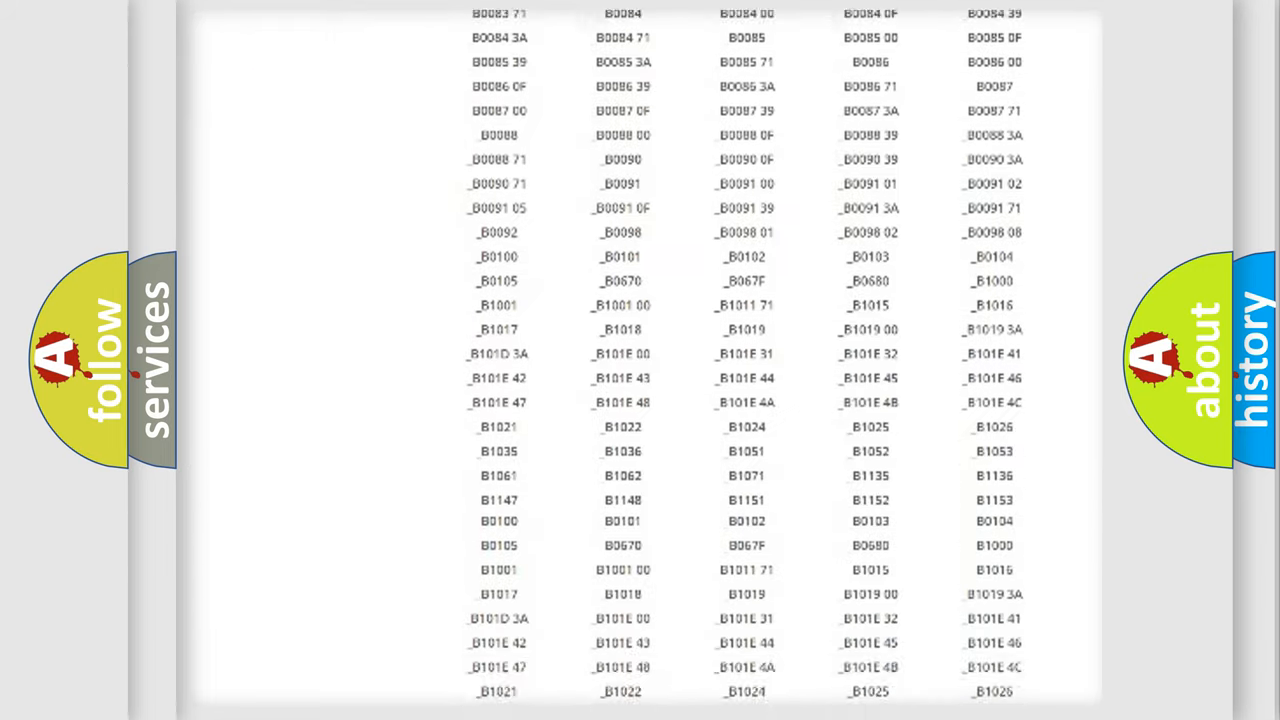
pyautogui.scroll(3)
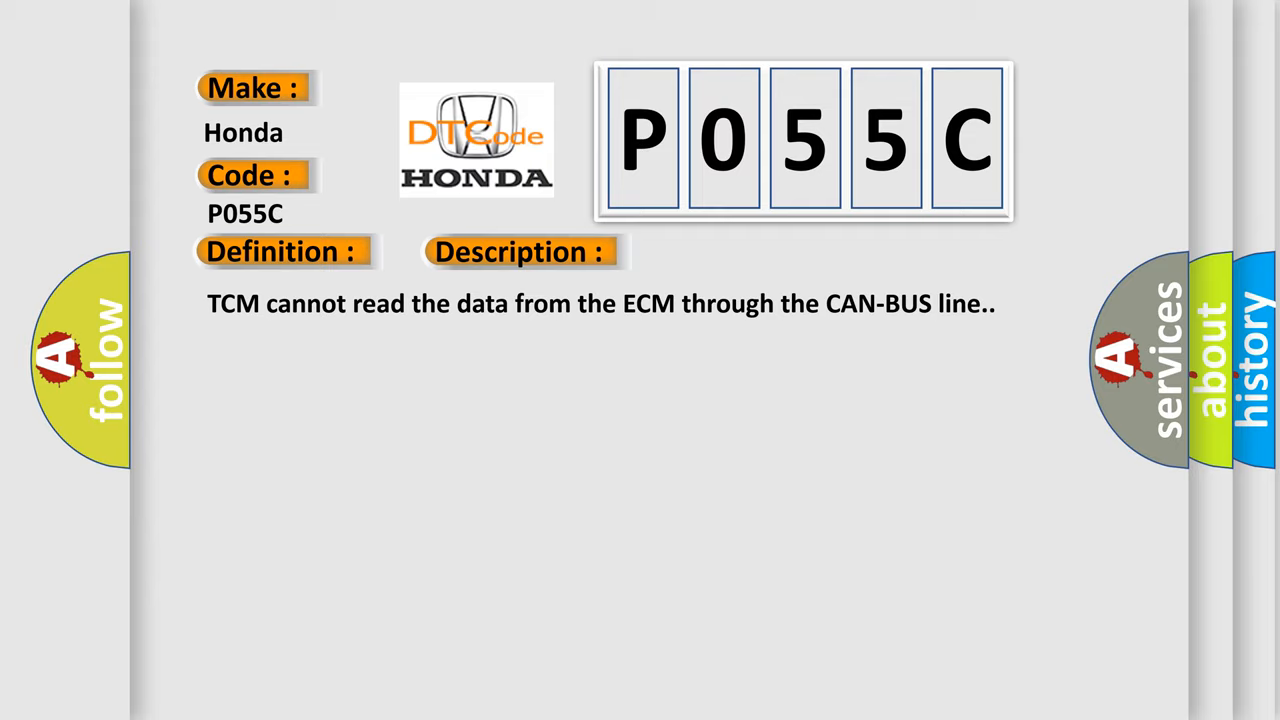
# Reveal the Cause section for P055C: CAN harness fault, faulty ECM/PCM, or faulty TCM.
pyautogui.click(736, 252)
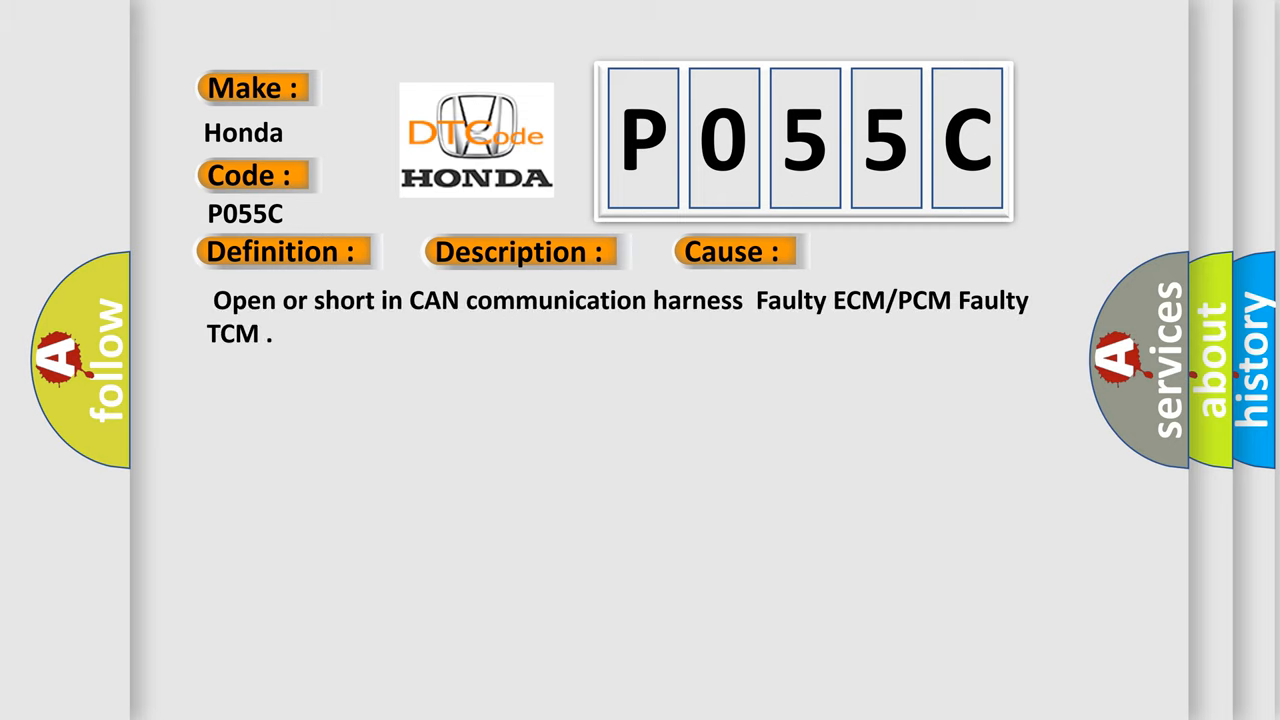